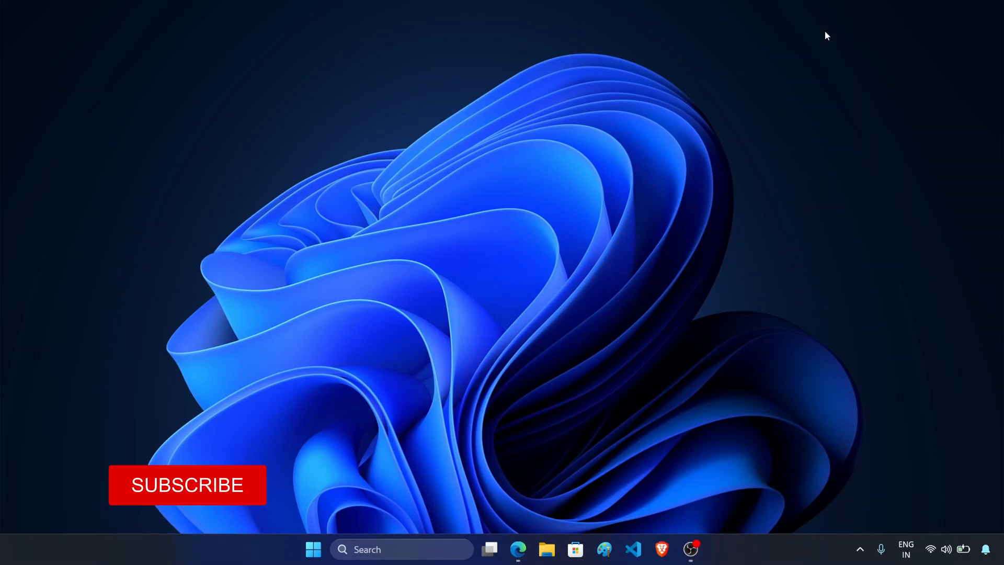
Bring up the Start menu with pinned apps, recommended files and the tablet panel
click(187, 484)
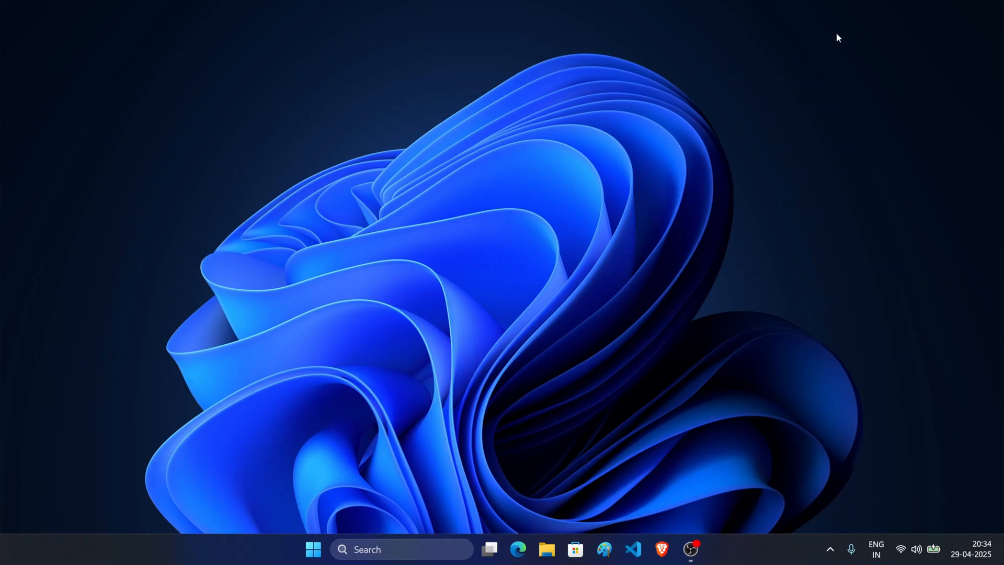
mouse_move(274, 515)
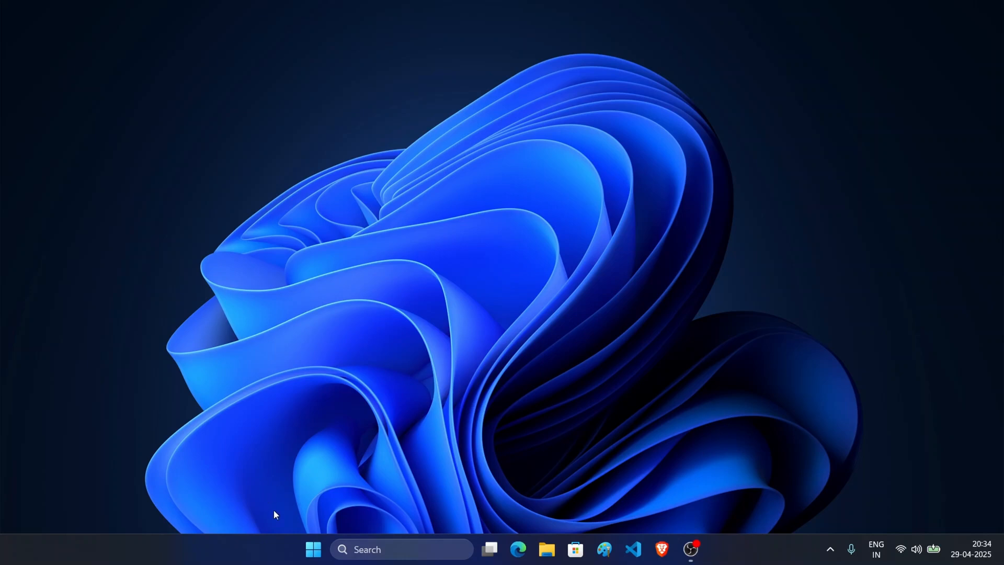
click(313, 549)
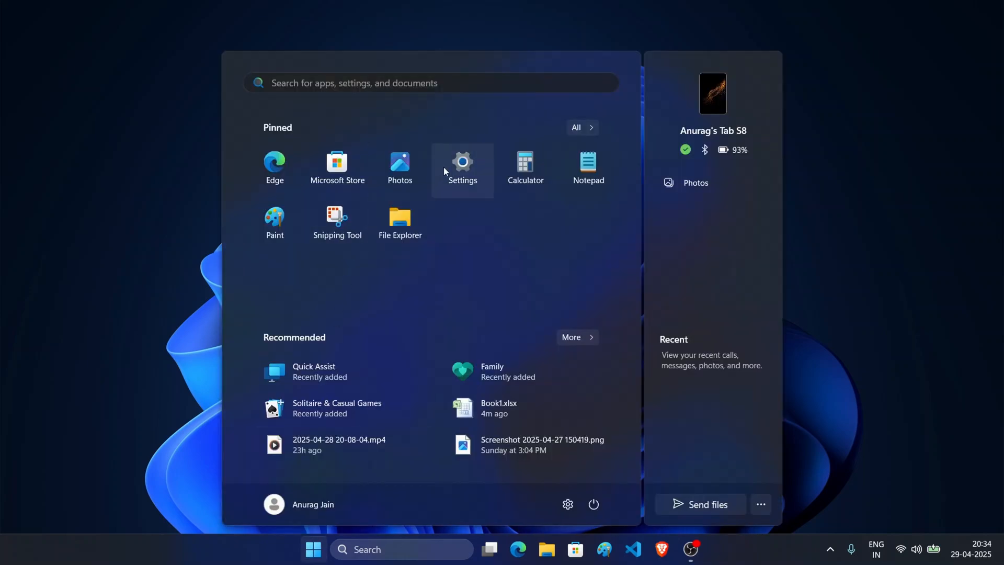
mouse_move(590, 132)
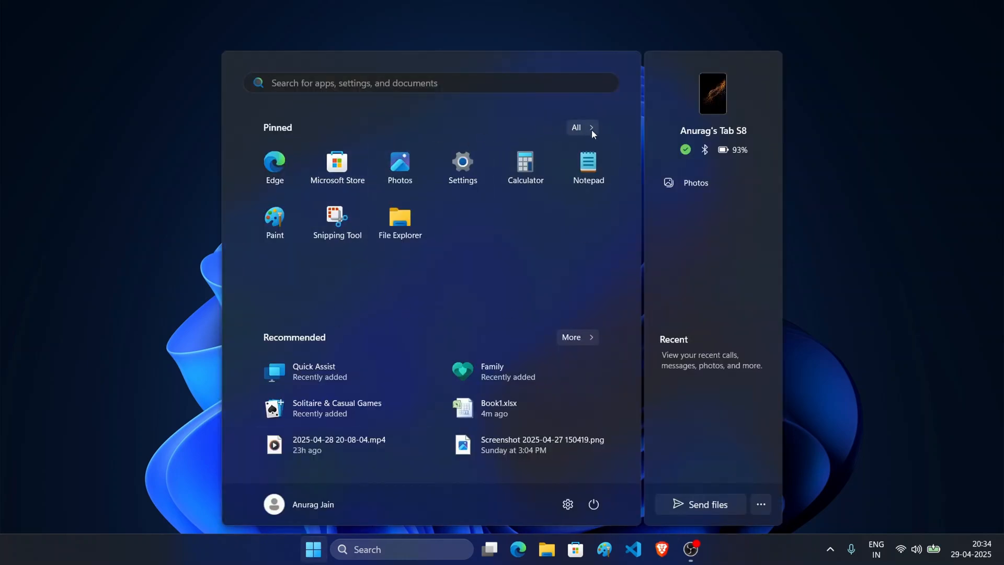
mouse_move(462, 163)
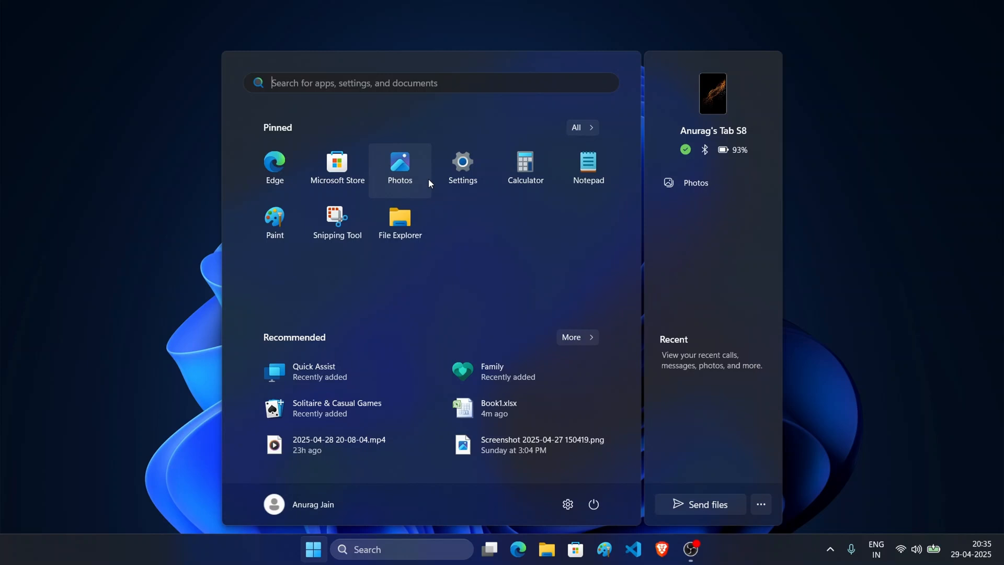
mouse_move(503, 229)
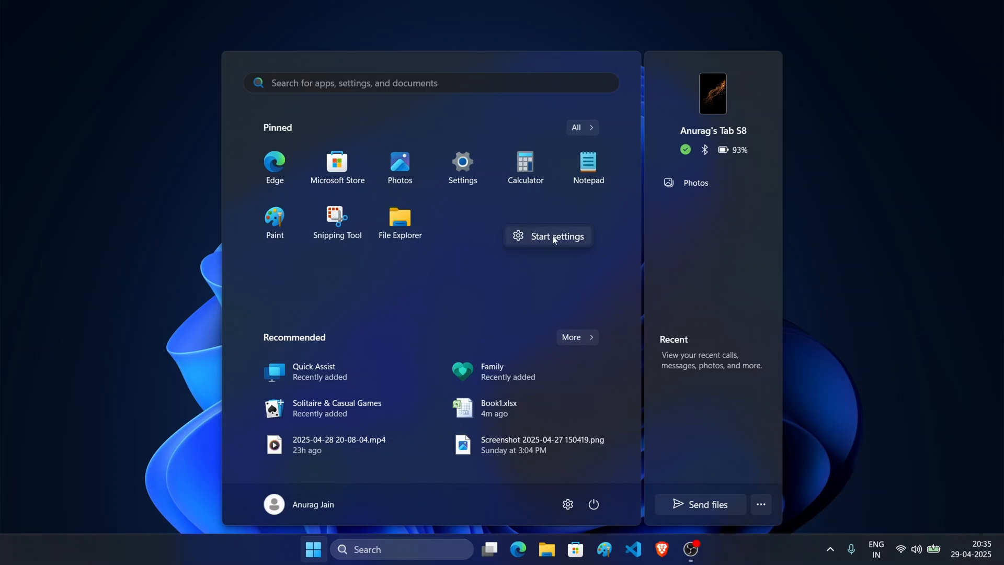
In Start settings switch the layout to More pins, then back to Default
click(547, 236)
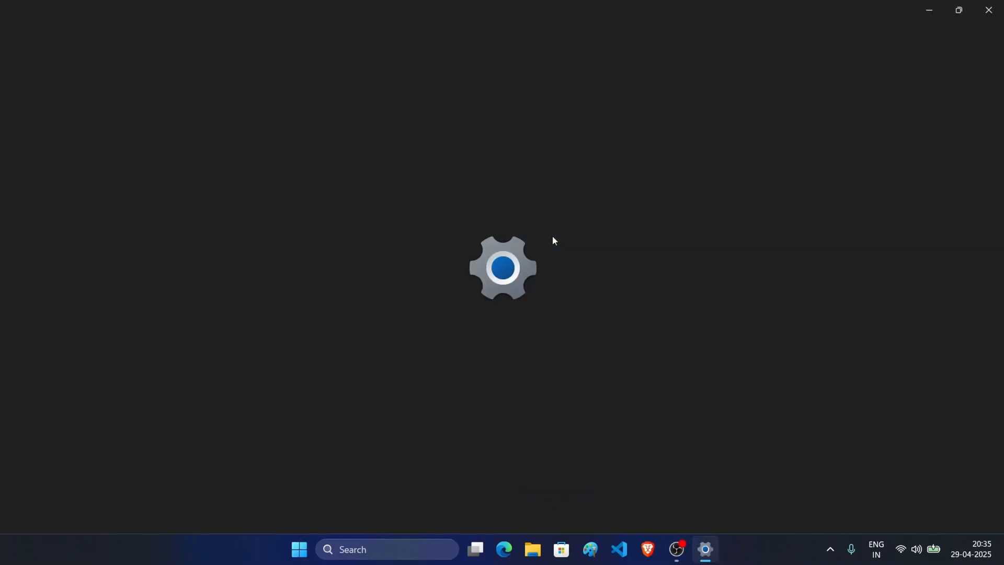
click(703, 549)
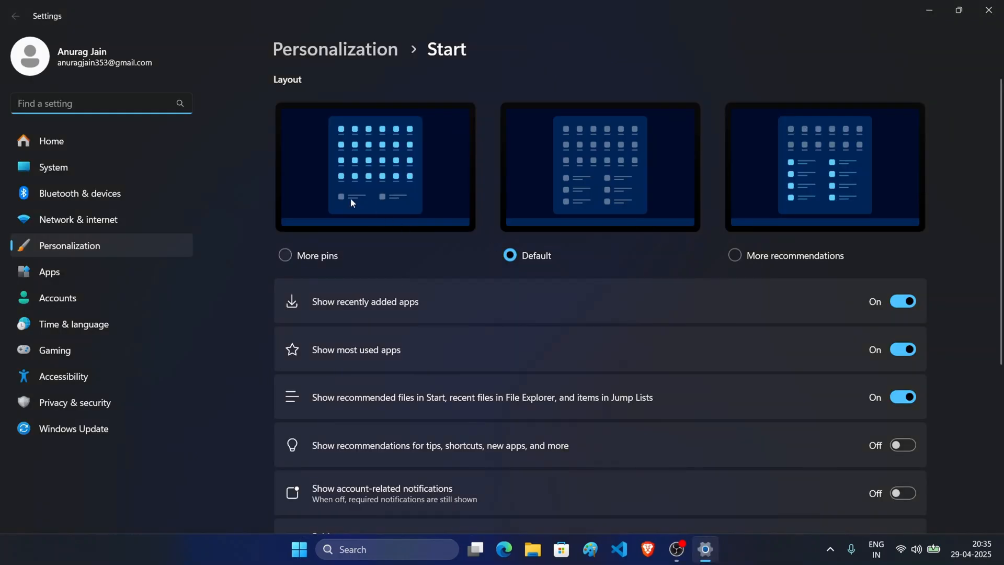
mouse_move(340, 207)
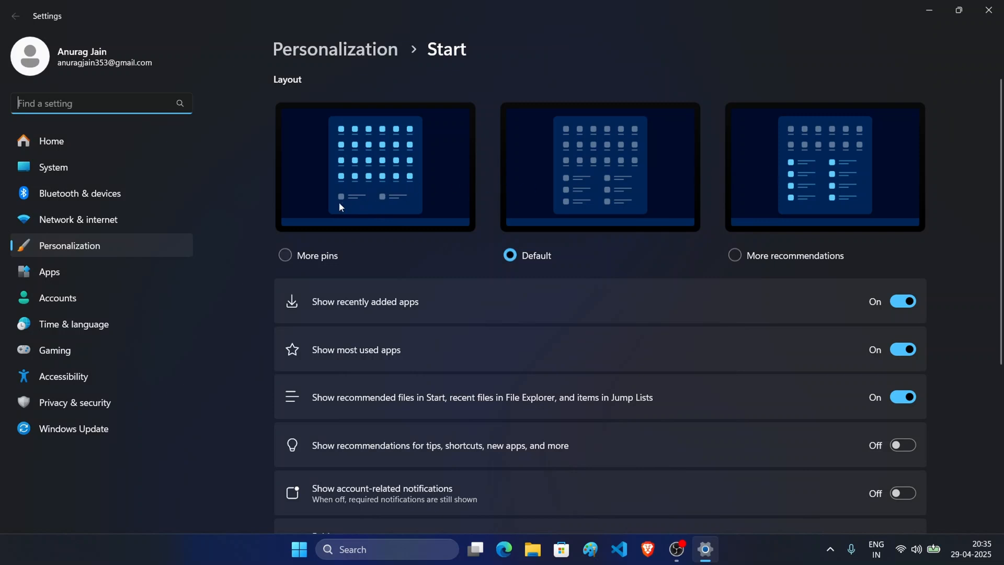
click(285, 255)
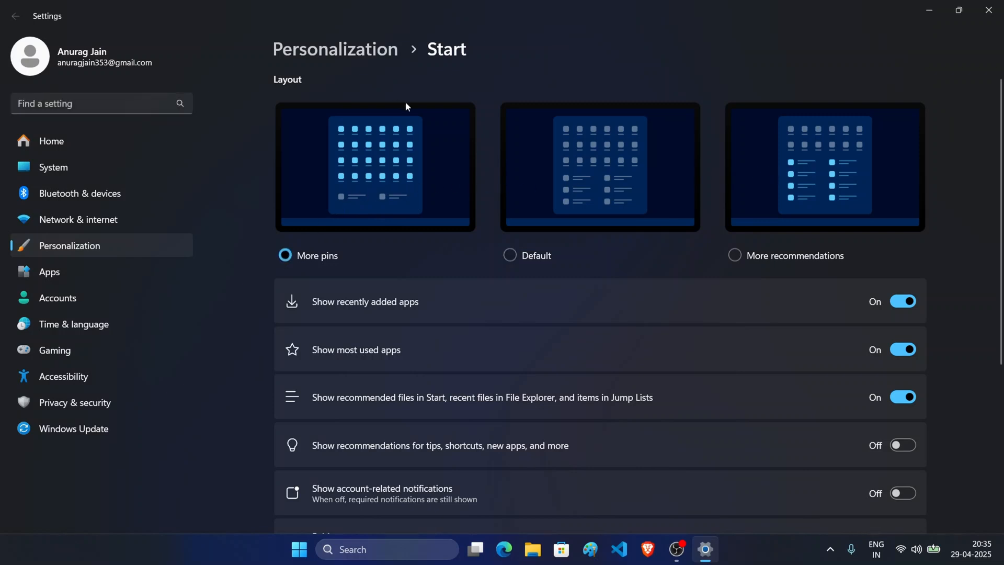
mouse_move(409, 112)
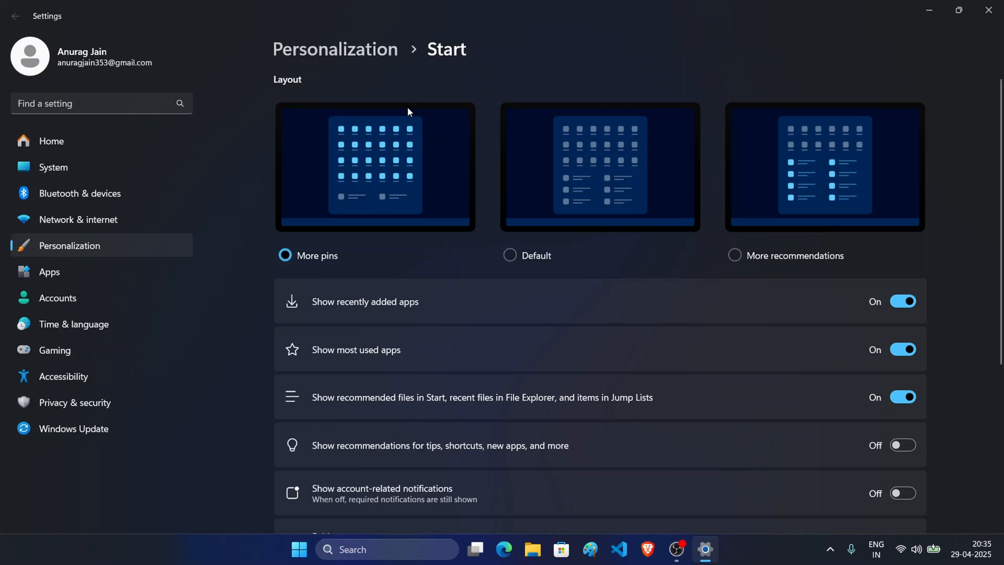
mouse_move(524, 276)
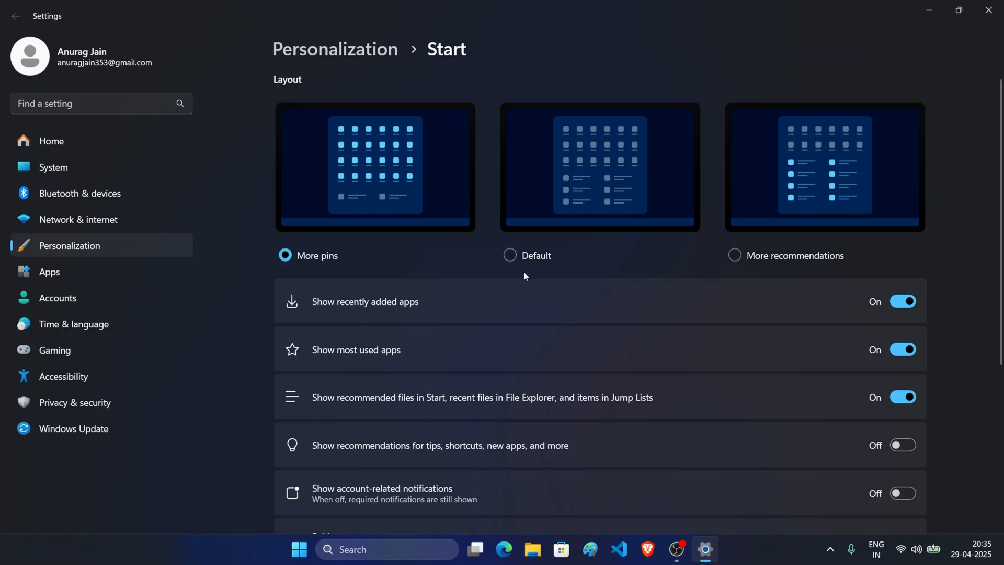
click(510, 256)
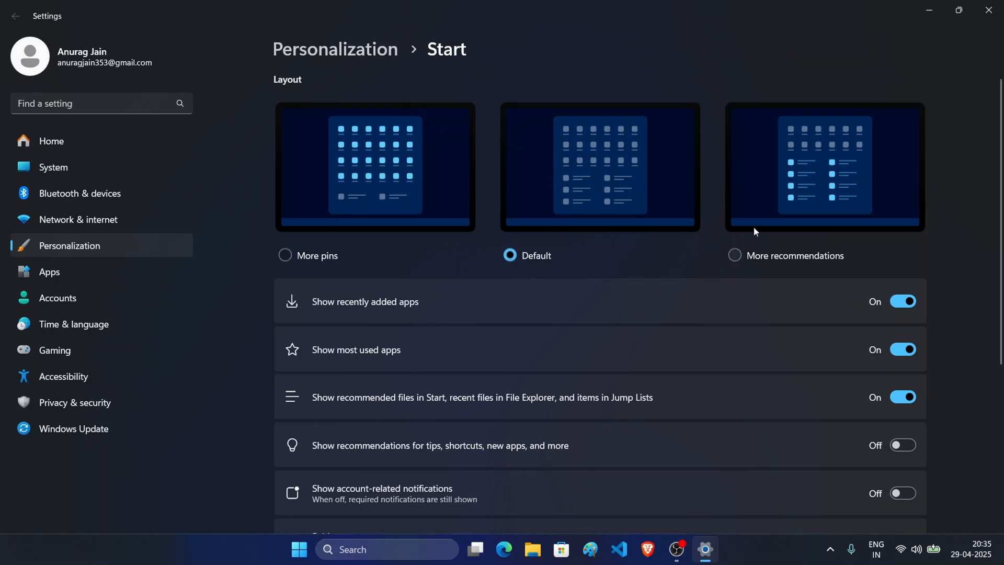
scroll(down, 3)
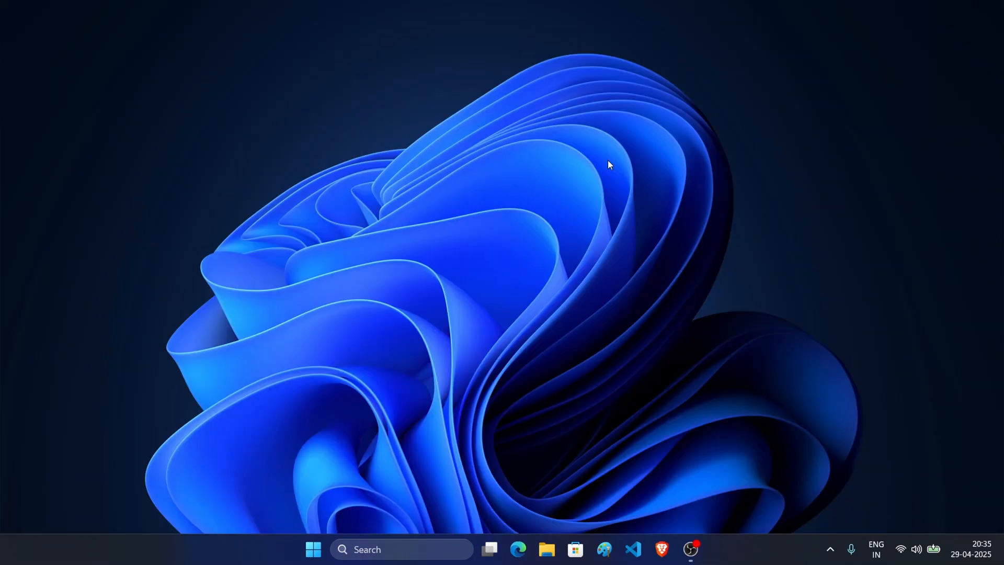
Reopen the Start menu to show the linked tablet's status panel
click(313, 549)
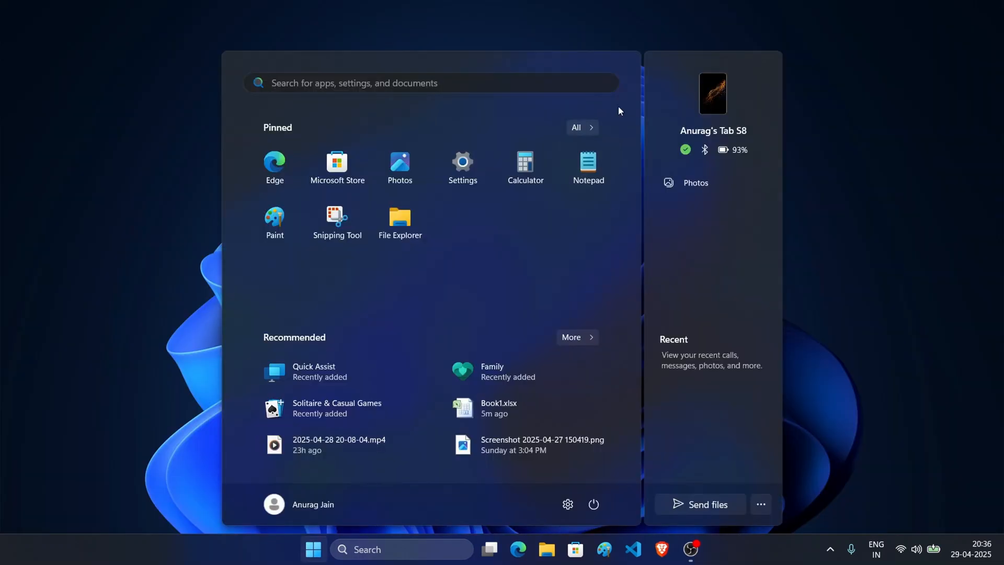
mouse_move(542, 112)
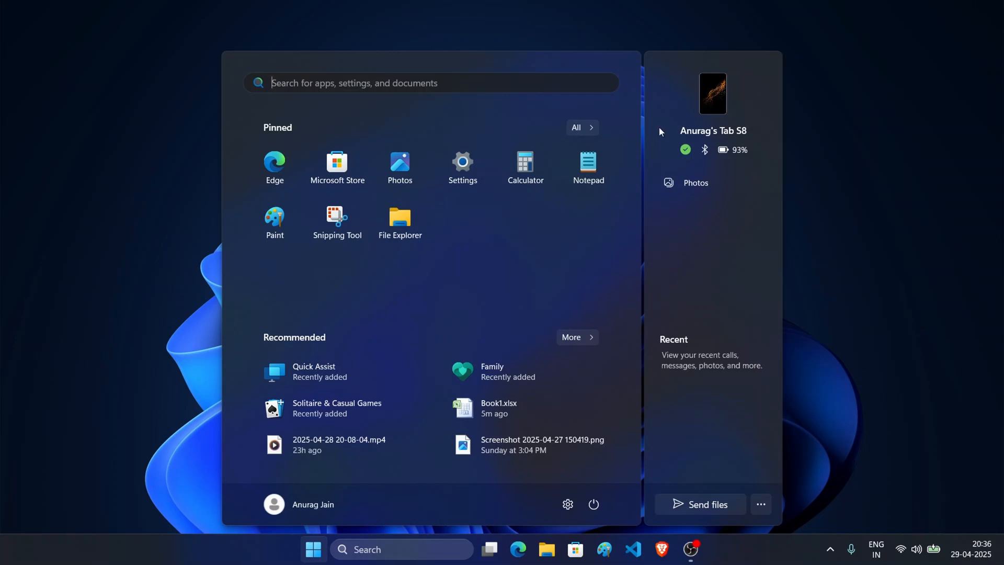
mouse_move(721, 127)
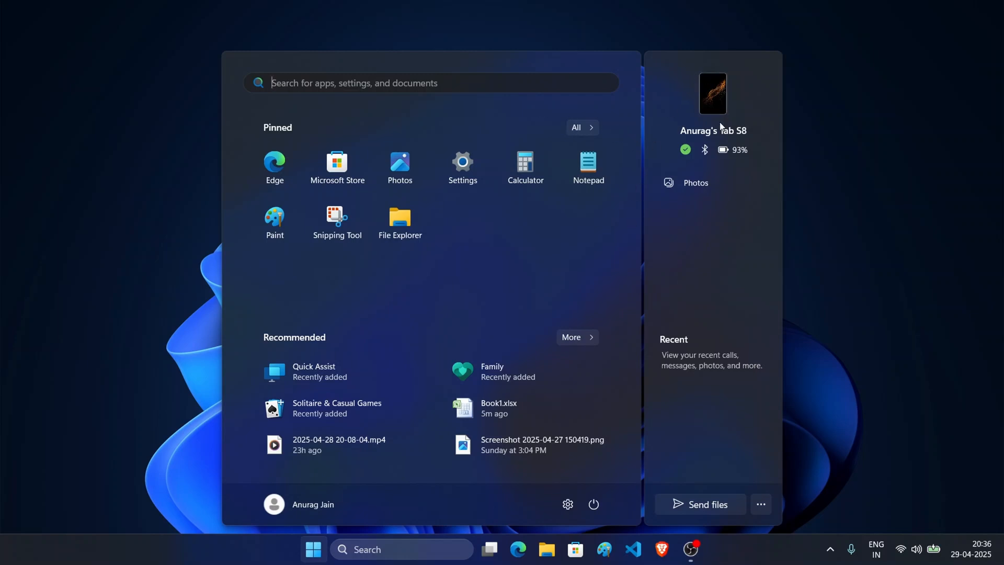
mouse_move(642, 171)
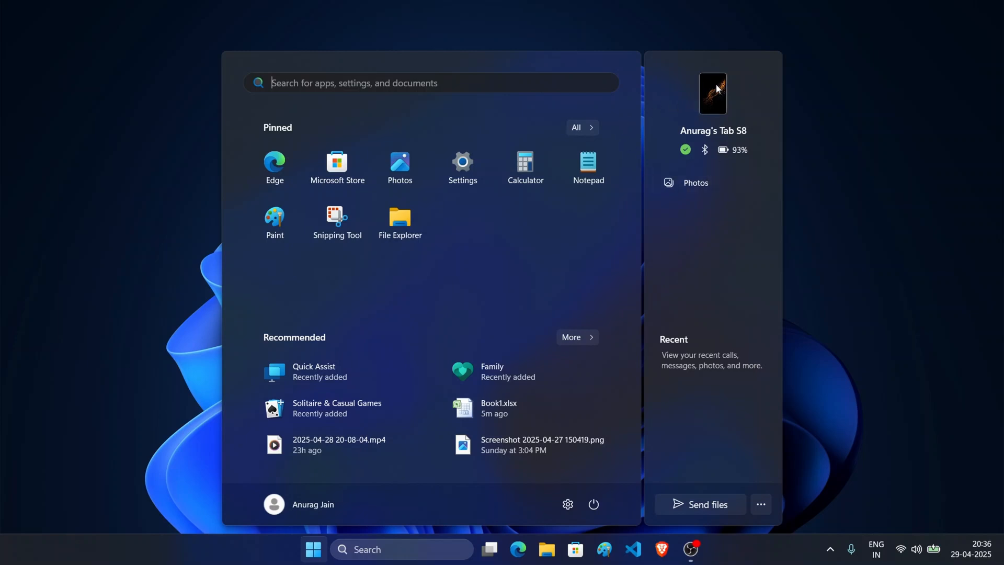
mouse_move(684, 166)
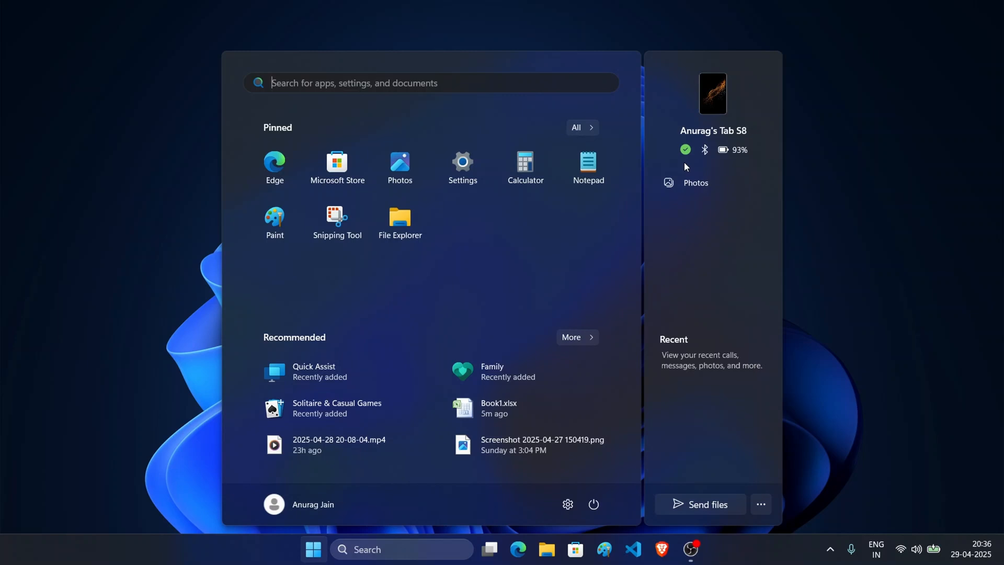
mouse_move(727, 157)
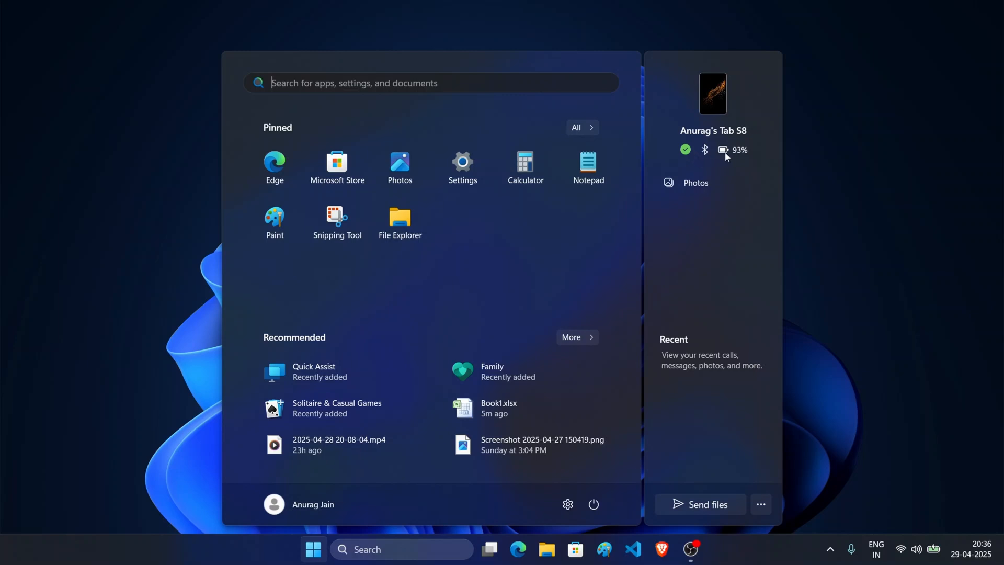
mouse_move(695, 187)
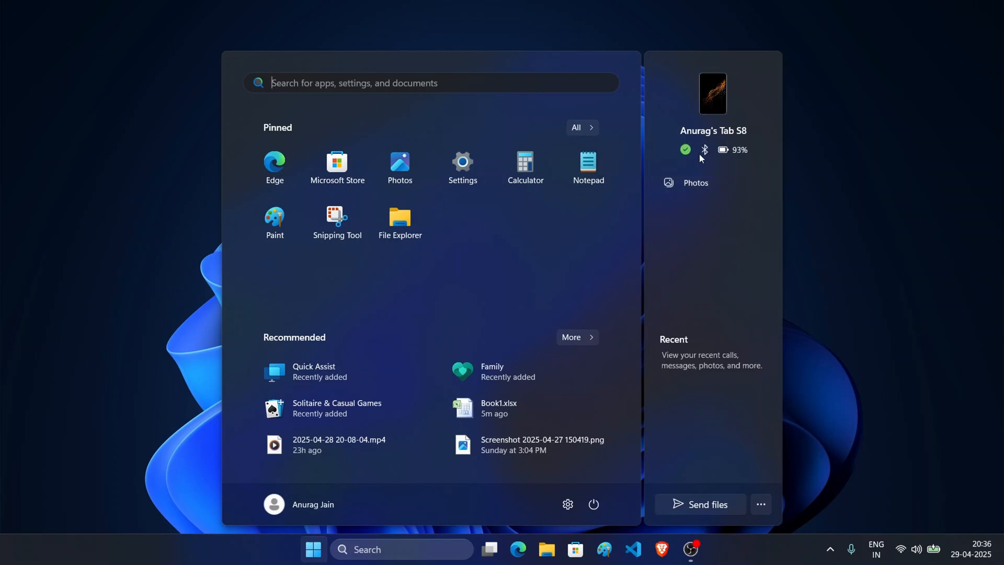
mouse_move(694, 187)
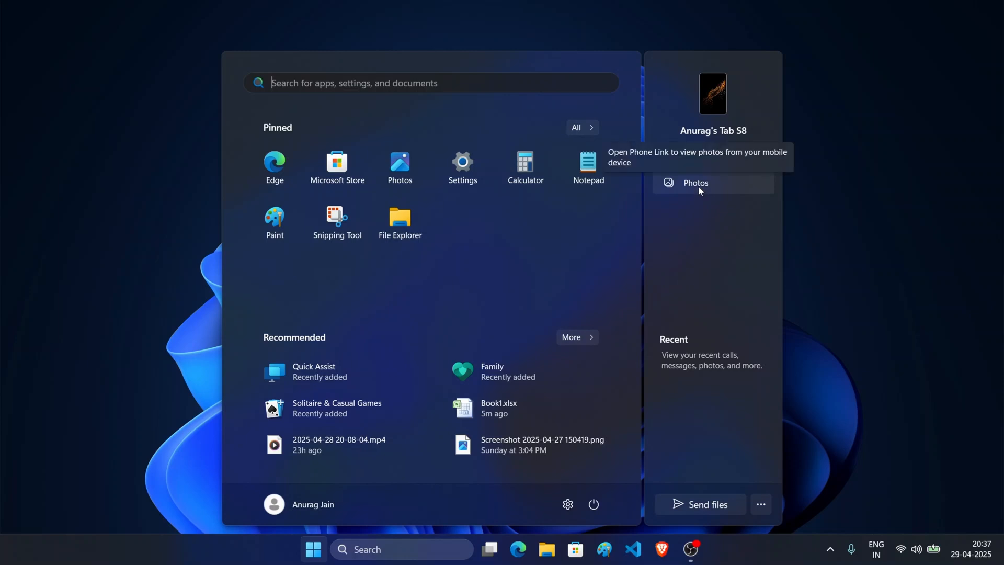
mouse_move(702, 456)
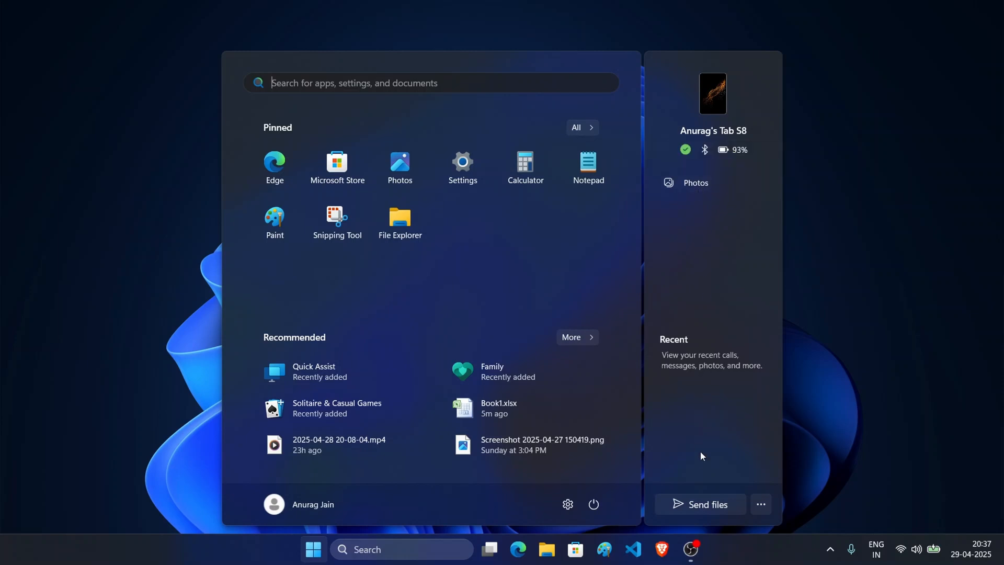
Start sending files to the tablet and pick Book1.xlsx from Documents
click(699, 504)
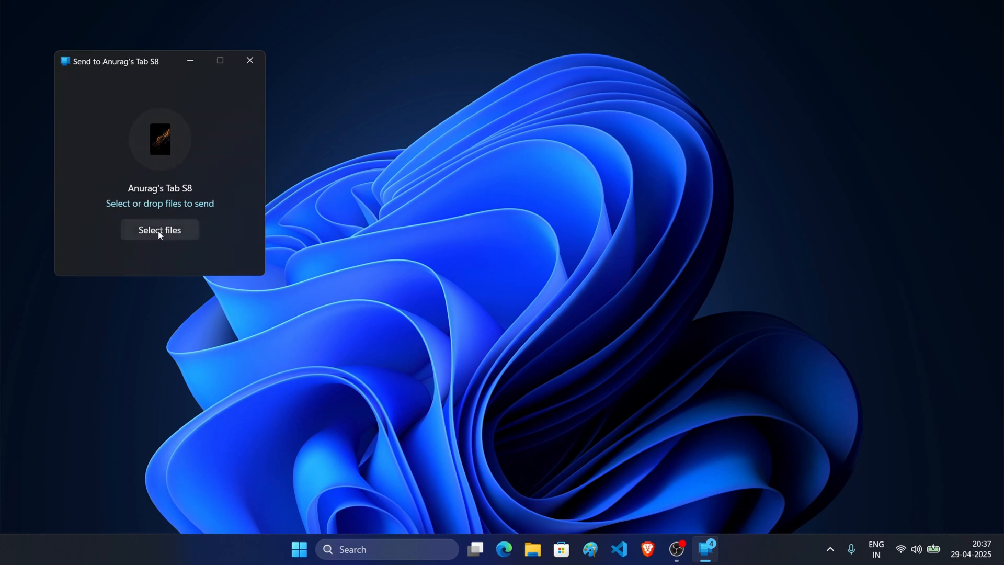
click(159, 229)
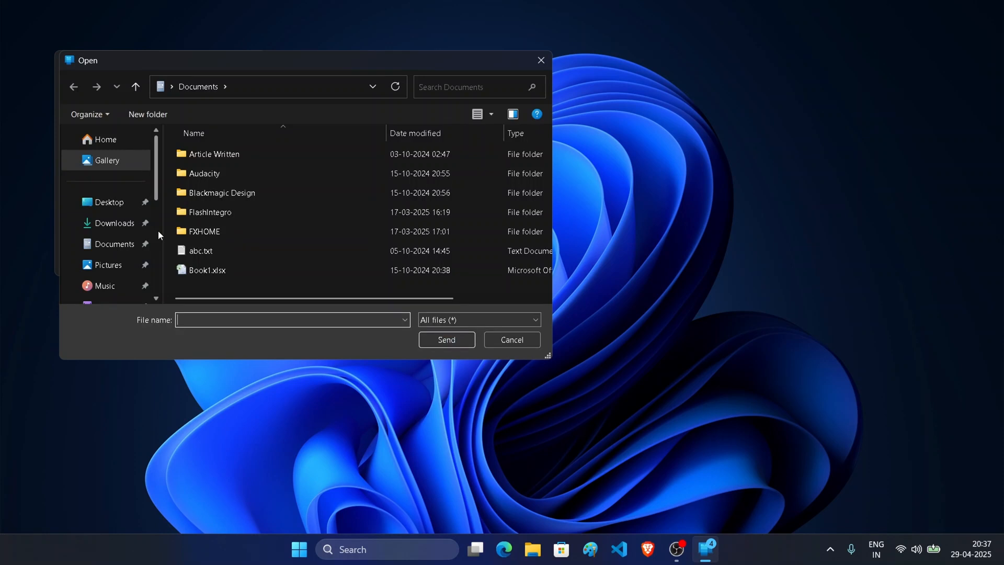
click(209, 213)
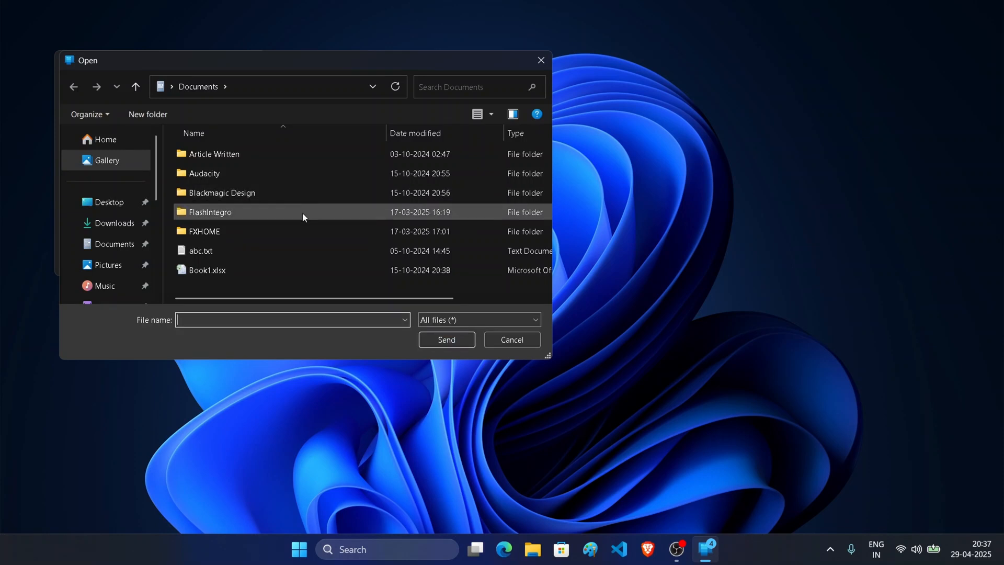
mouse_move(269, 224)
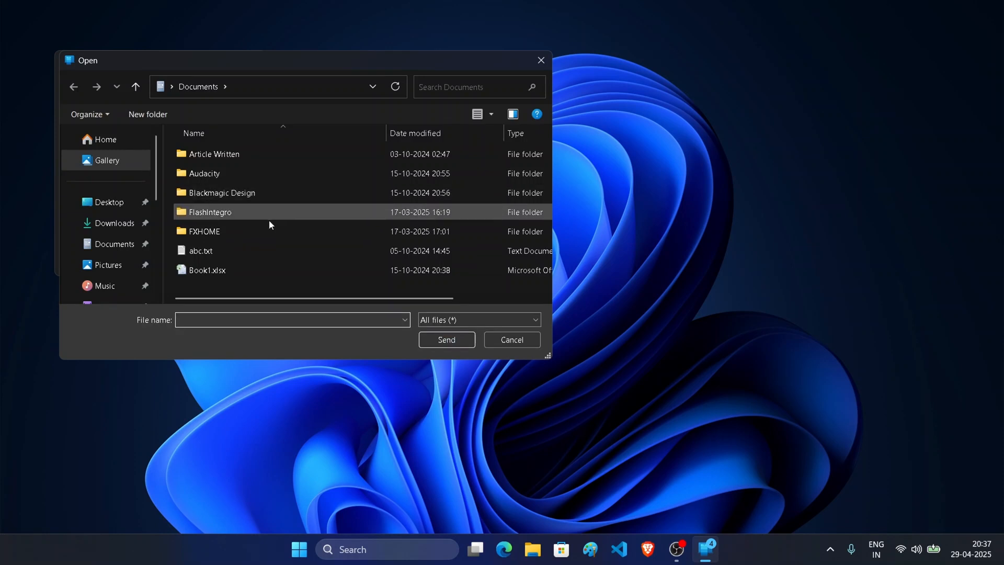
click(206, 270)
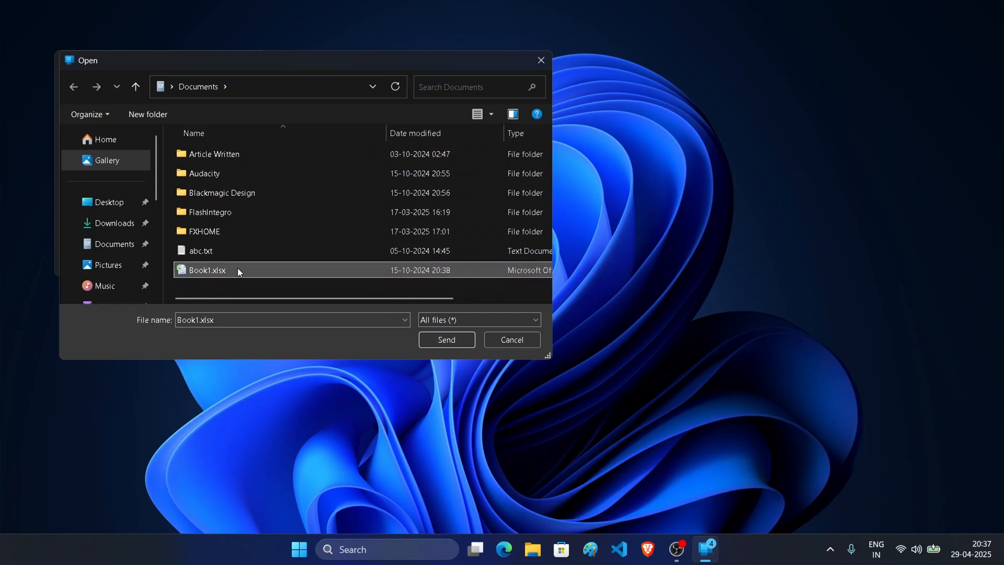
Send Book1.xlsx to Anurag's Tab S8 and close the send window
click(447, 339)
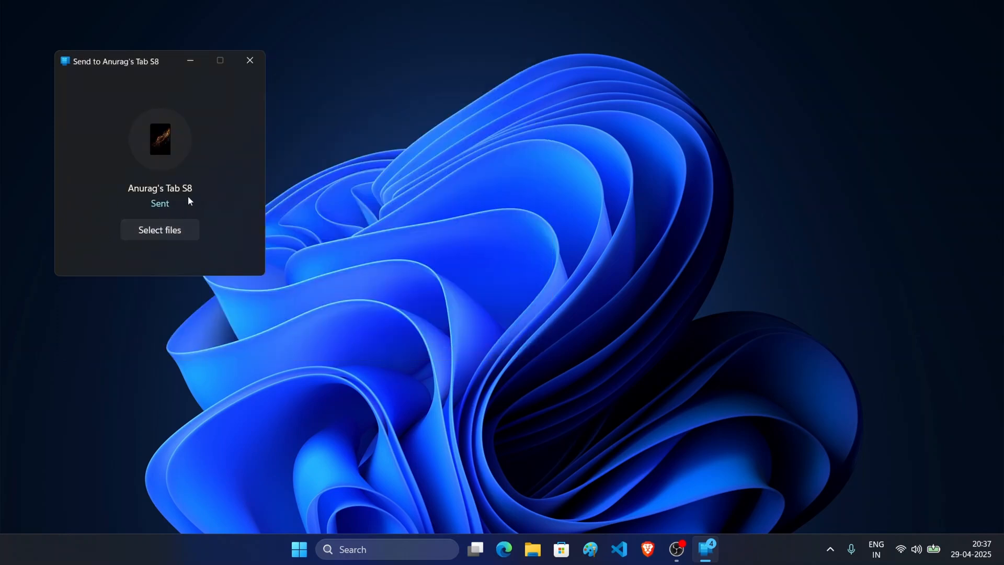
click(250, 61)
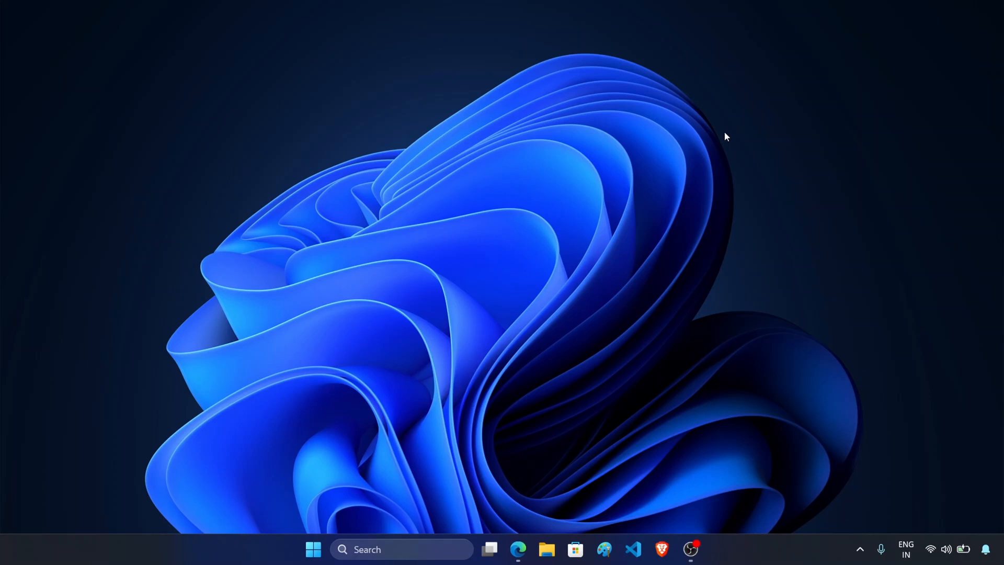
mouse_move(590, 173)
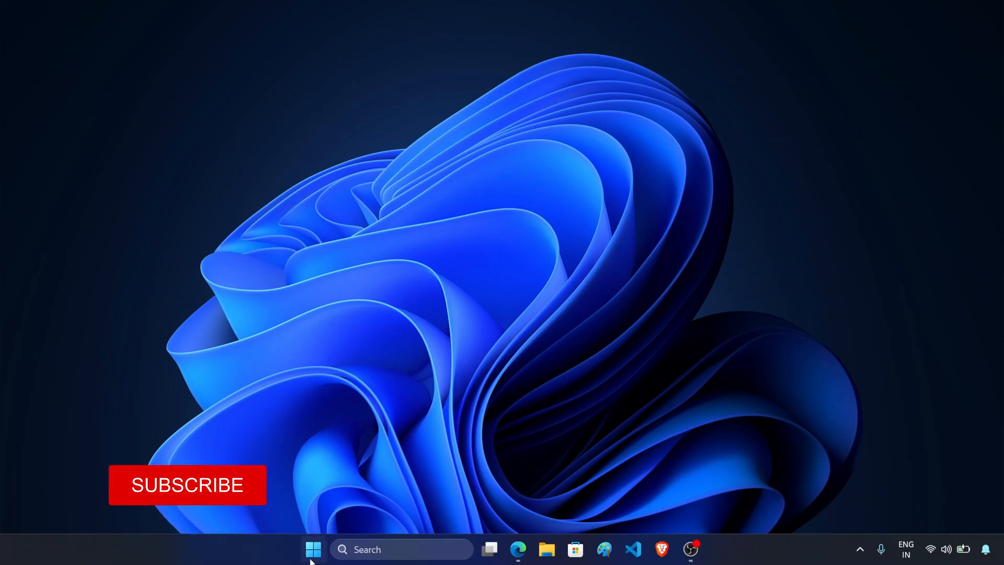
Launch Settings from the Start menu and go to Accessibility
click(312, 549)
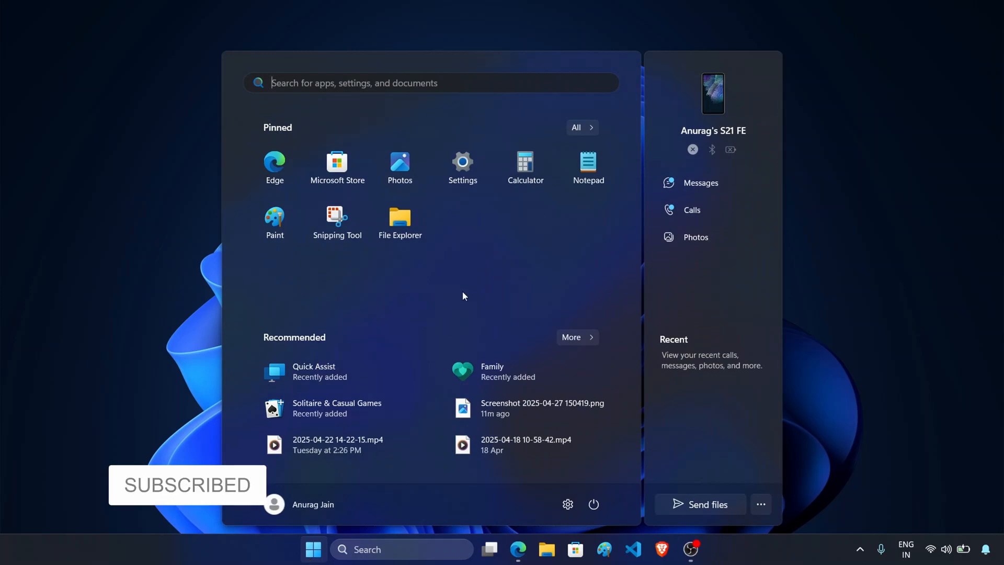
click(461, 162)
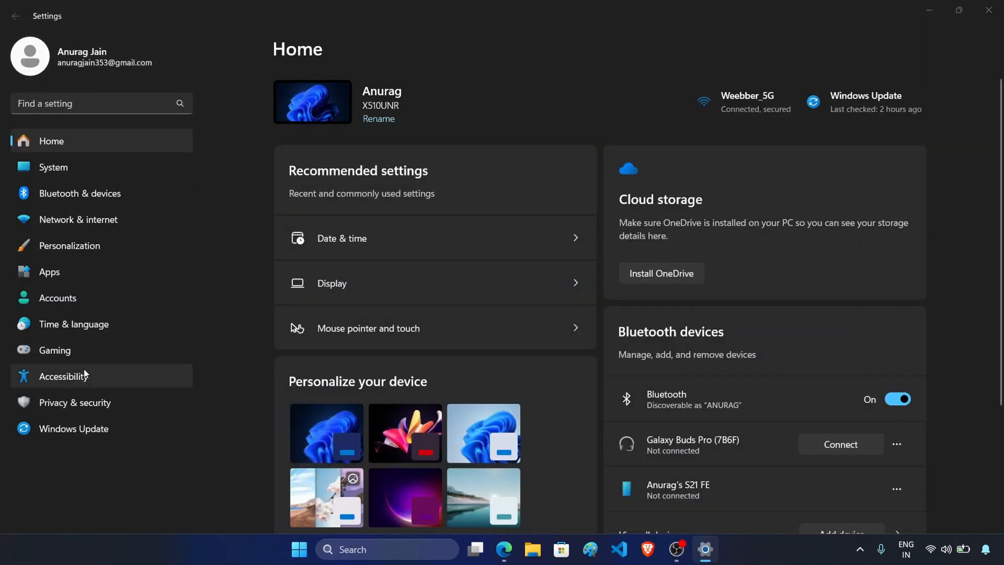
click(64, 376)
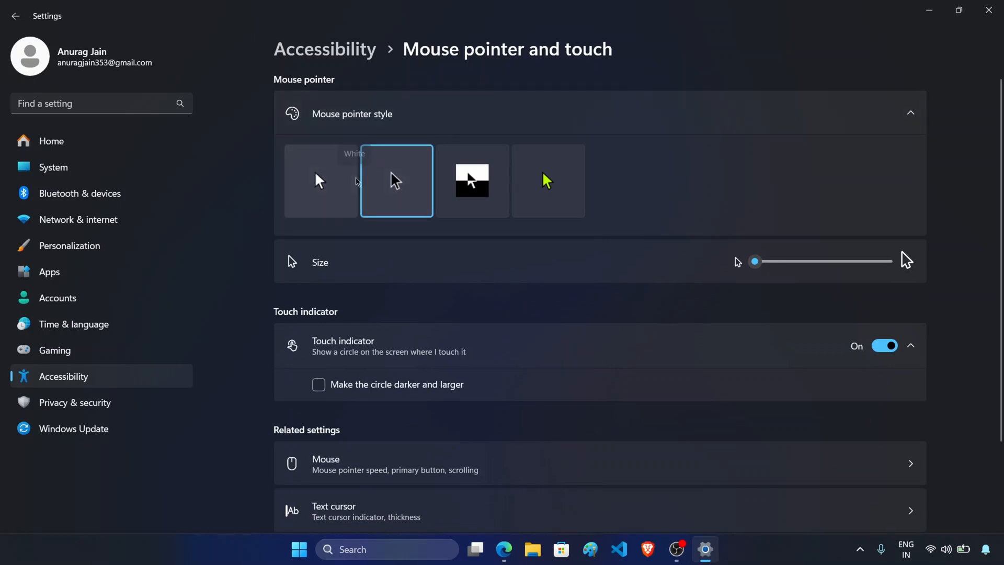
Set the mouse pointer to the custom yellow style, trying size 12 then back to 1
click(472, 181)
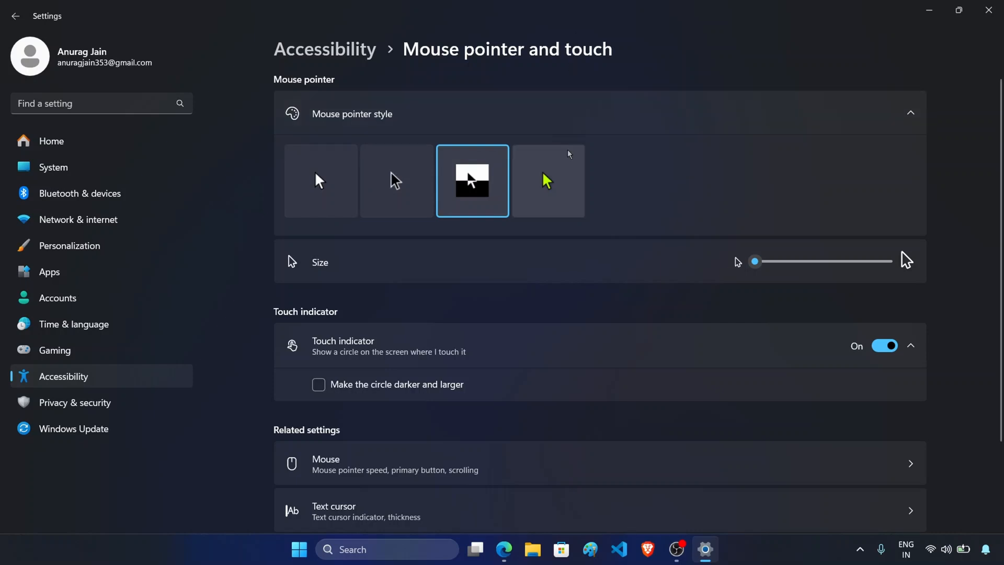
click(547, 181)
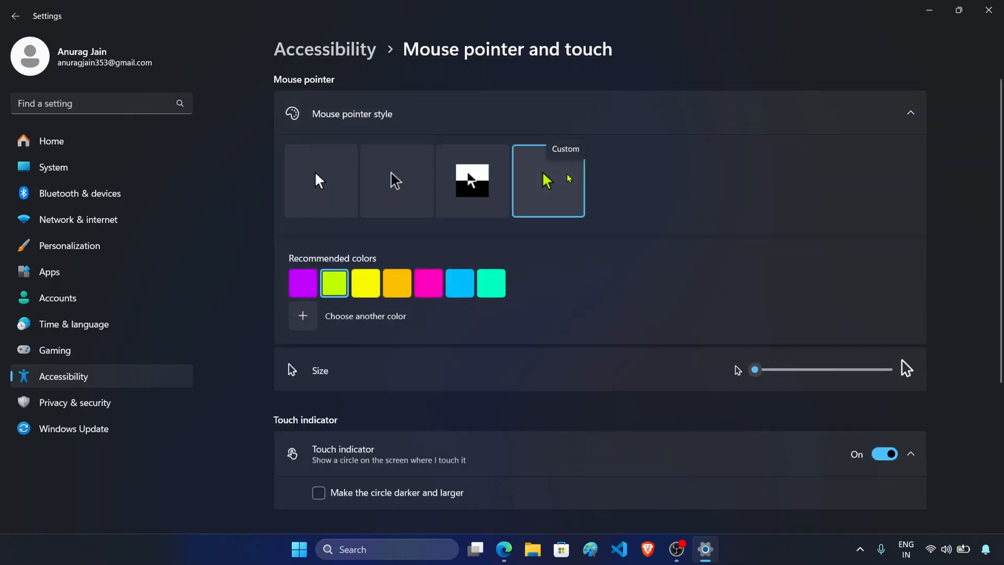
click(303, 282)
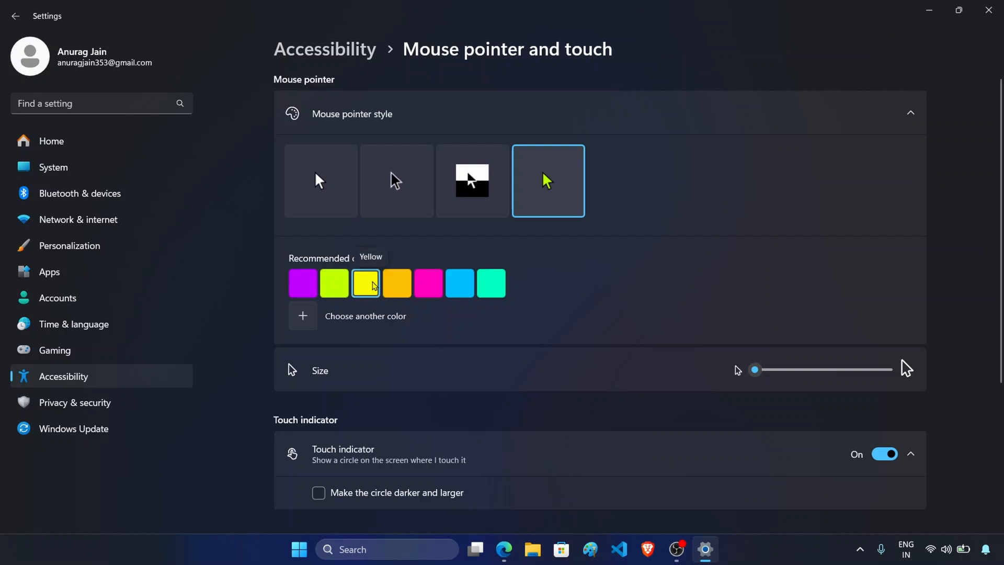
drag(753, 369, 857, 369)
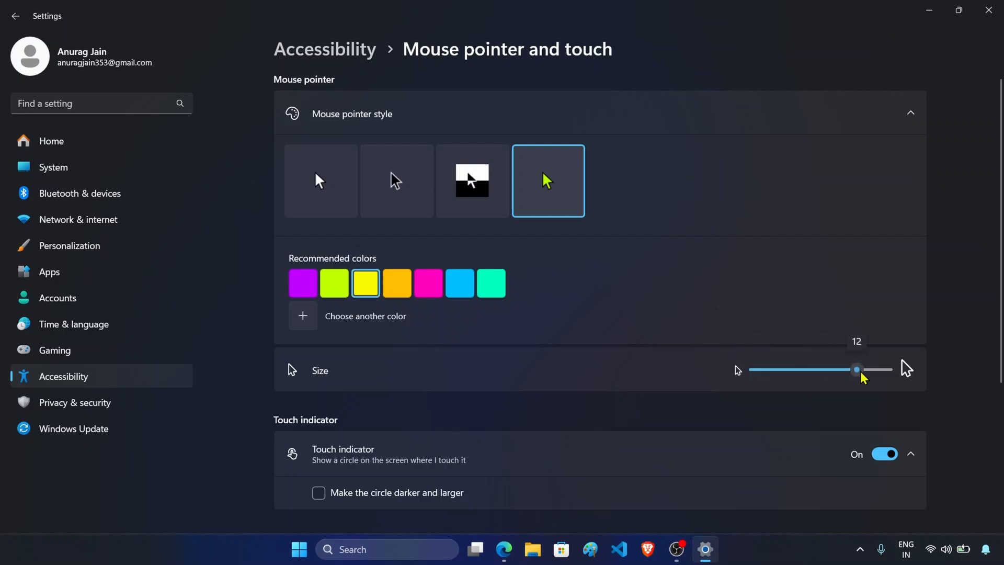
drag(858, 369, 754, 369)
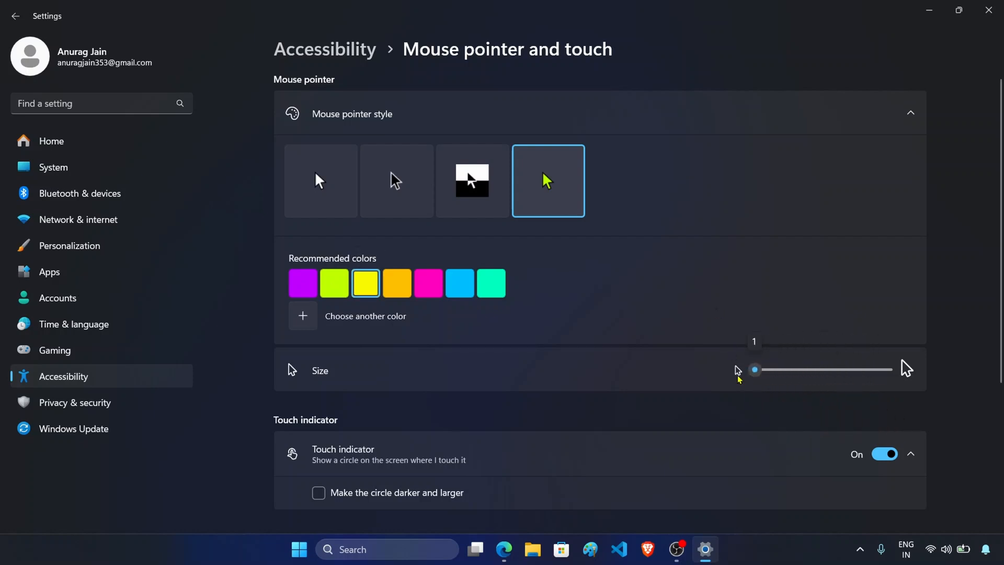
click(320, 181)
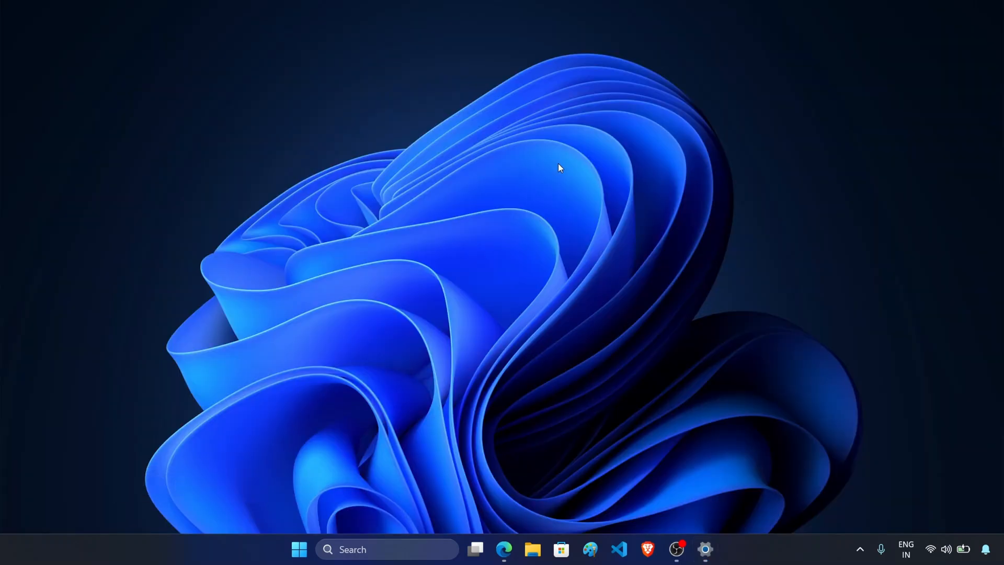
Show the Taskbar personalization page, then switch to the Edge blog article
click(704, 548)
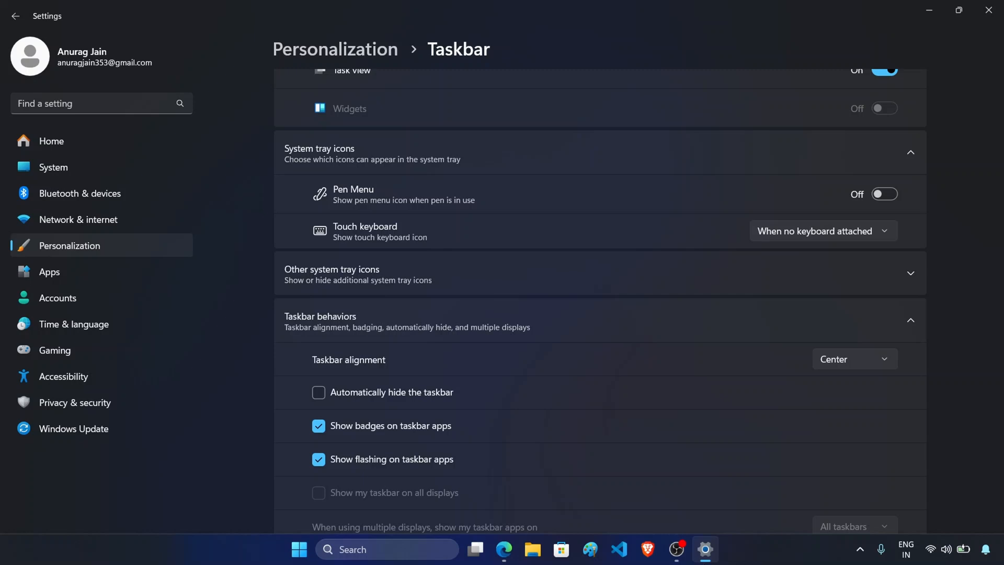
click(518, 549)
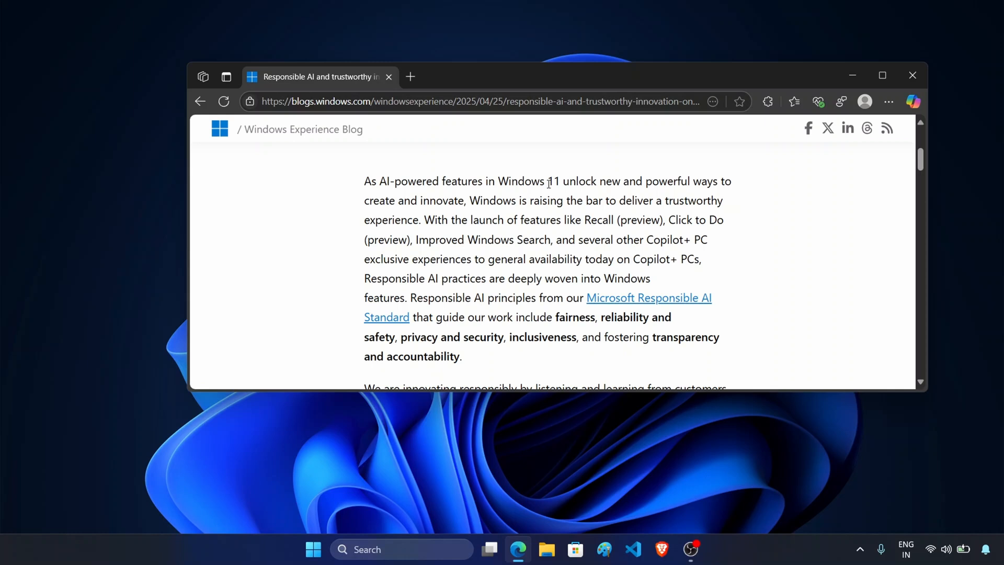
mouse_move(286, 42)
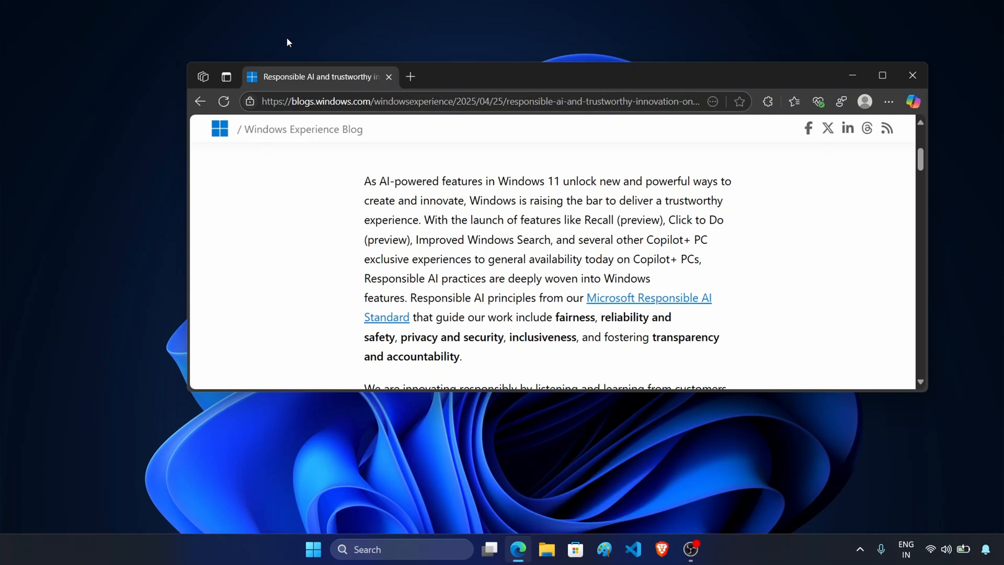
Launch Snipping Tool's capture bar over the Edge article with Win+Shift+S
key(Win+Shift+S)
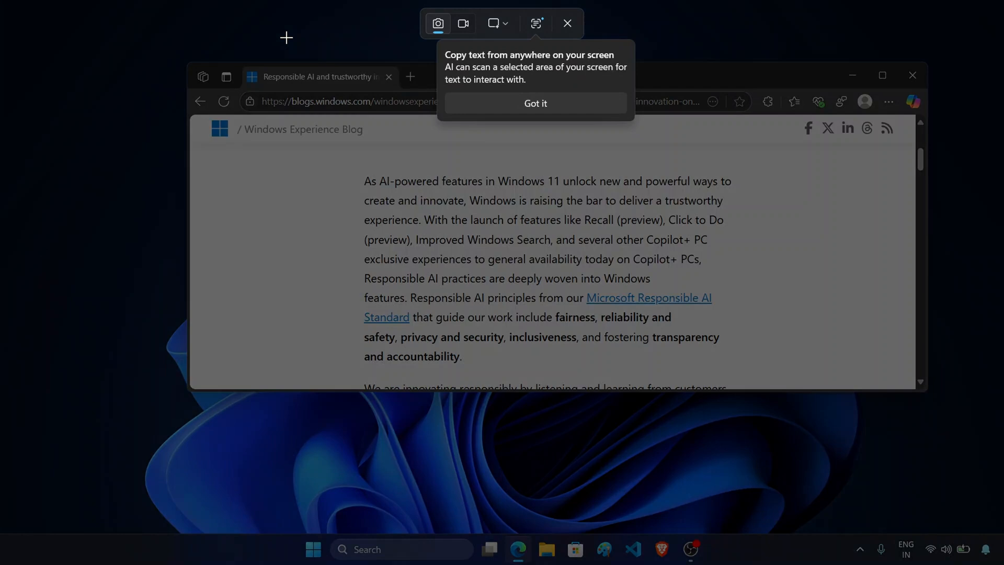
Use Text extractor to scan the article's first paragraph and copy its text
click(534, 104)
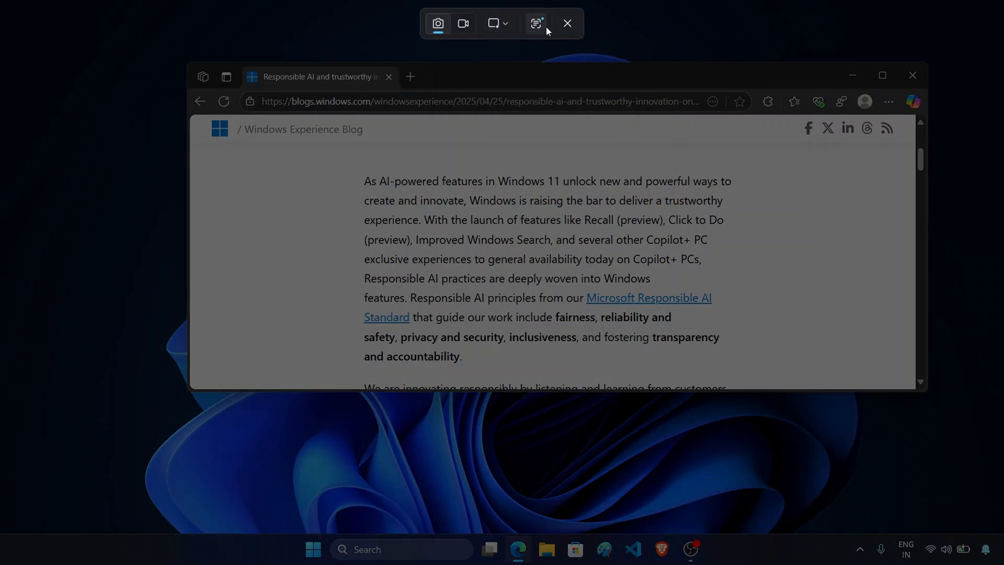
click(536, 23)
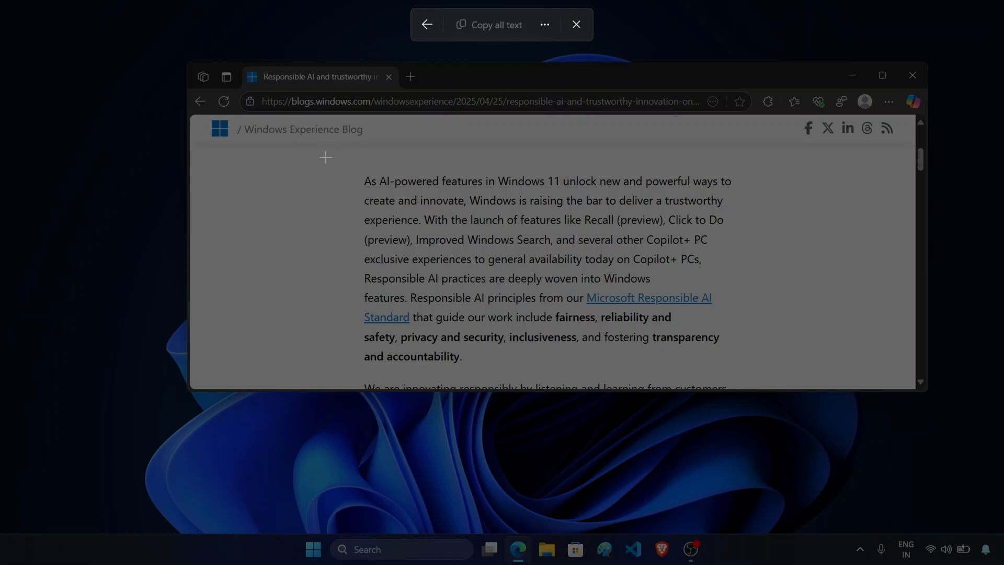
drag(324, 157, 799, 380)
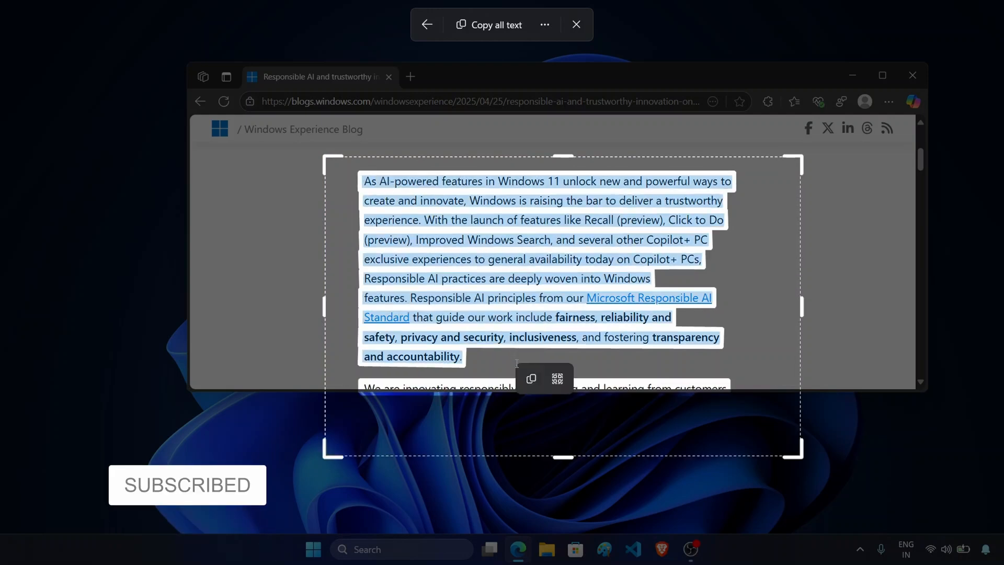
click(575, 24)
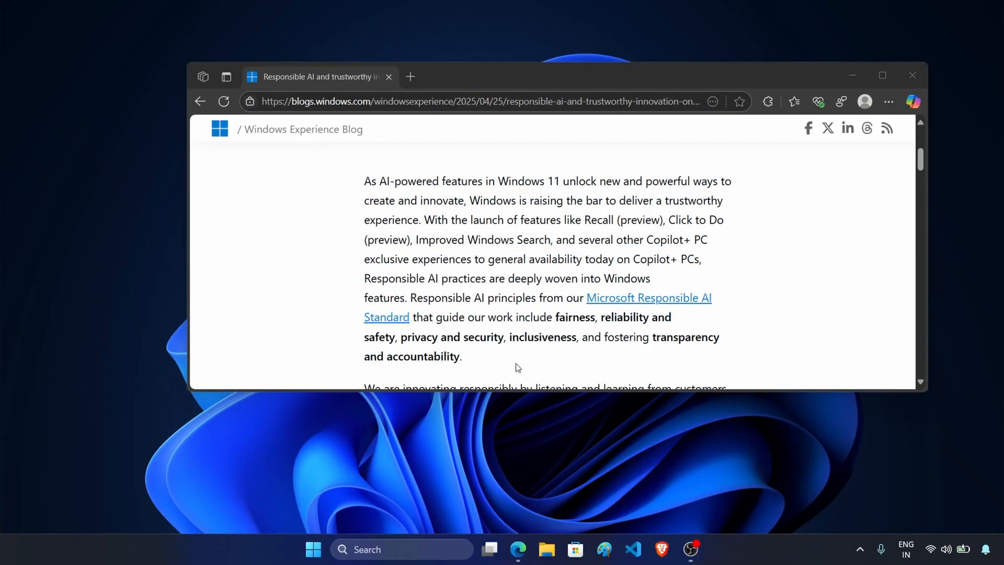